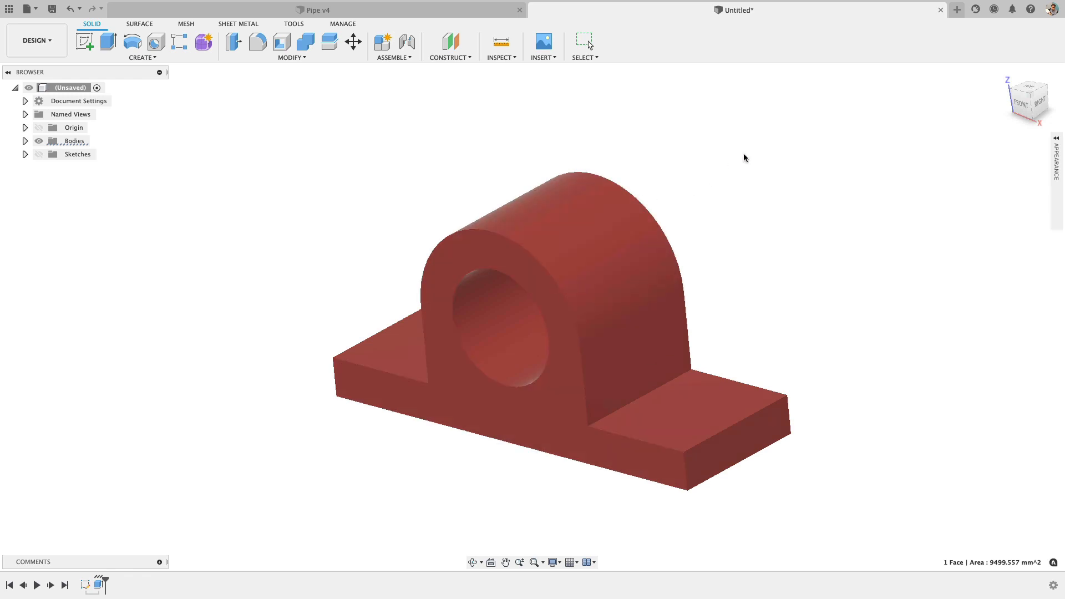
Show the multi-feature design with its base plate and rectangular upright block.
left_click(955, 9)
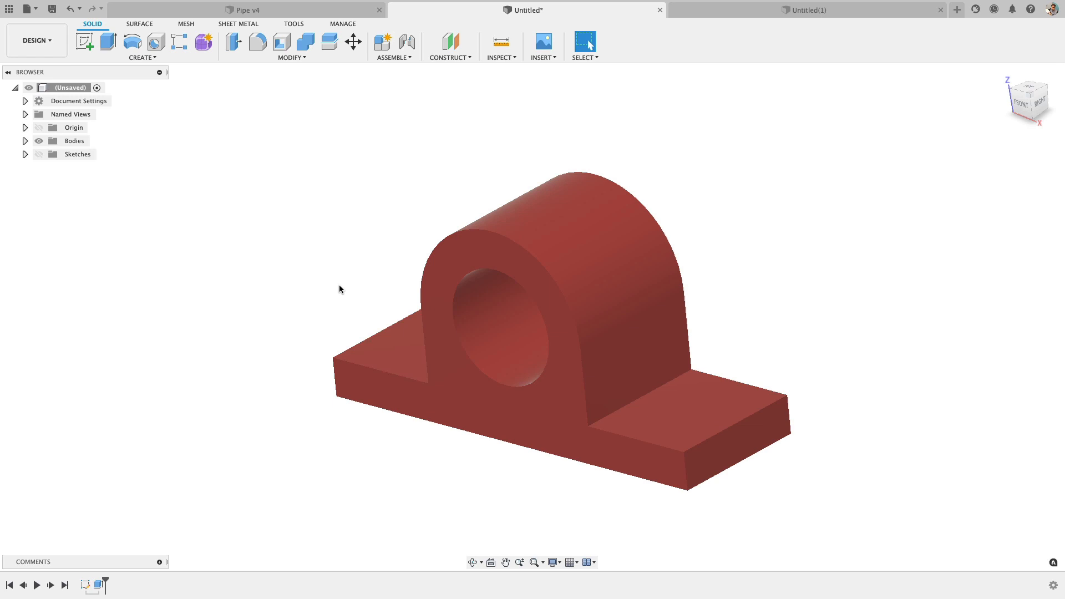
mouse_move(341, 304)
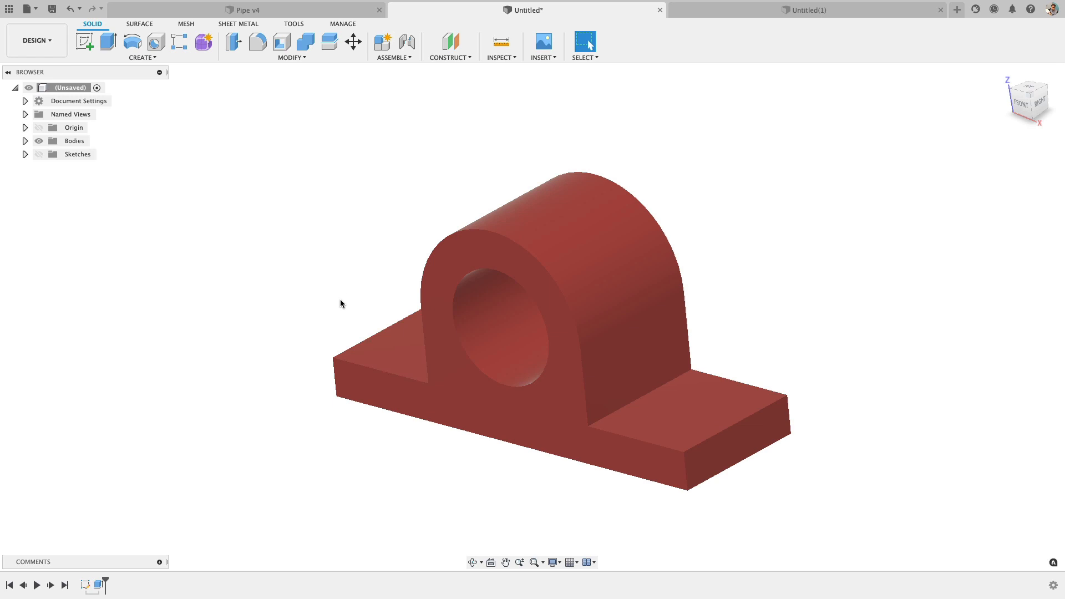
left_click(456, 254)
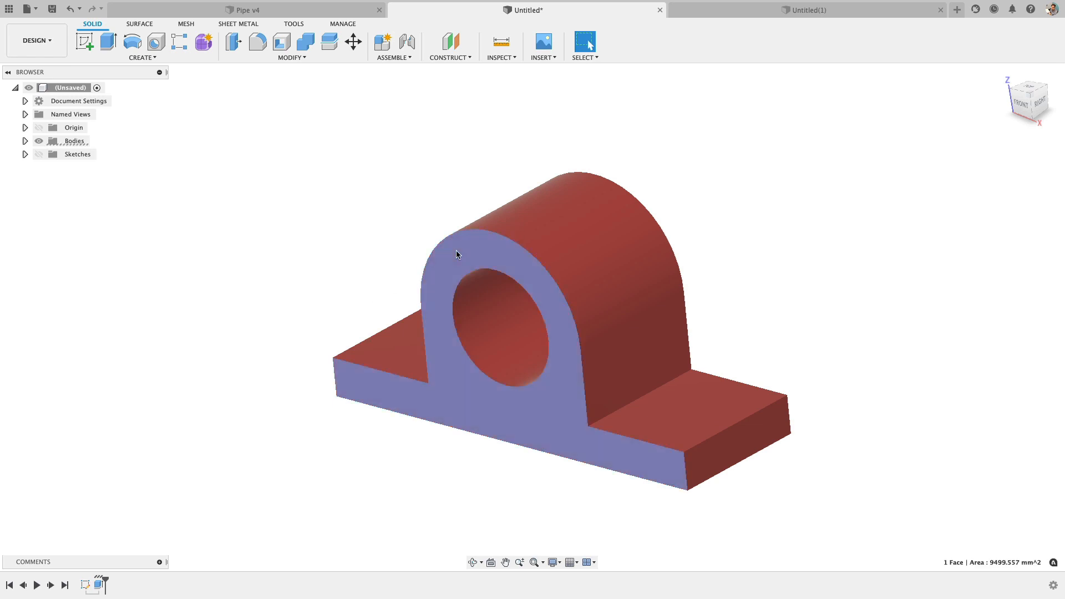
left_click(351, 183)
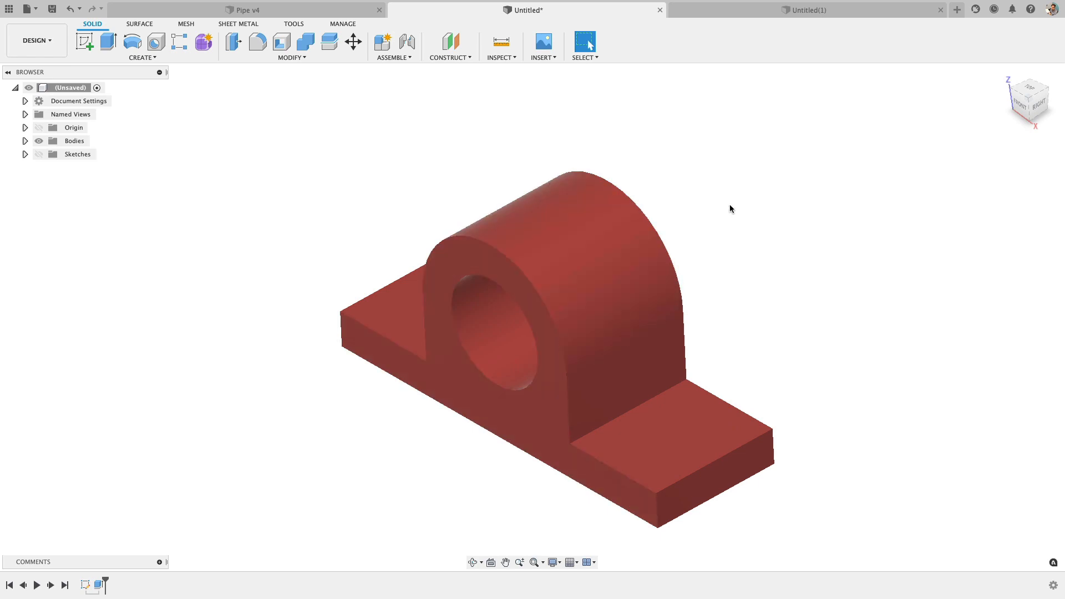
mouse_move(747, 62)
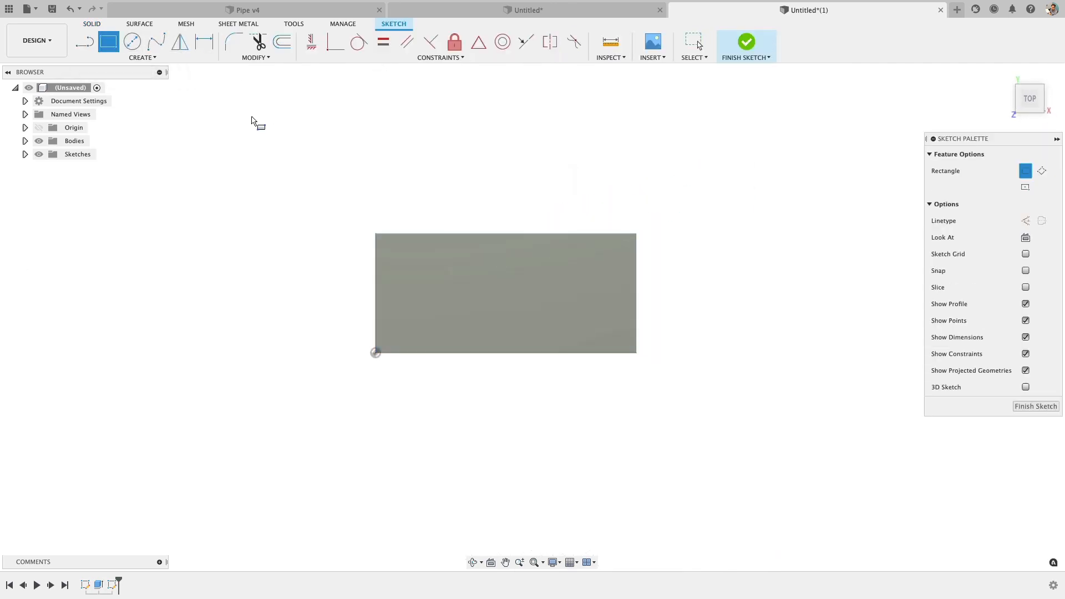
left_click(746, 41)
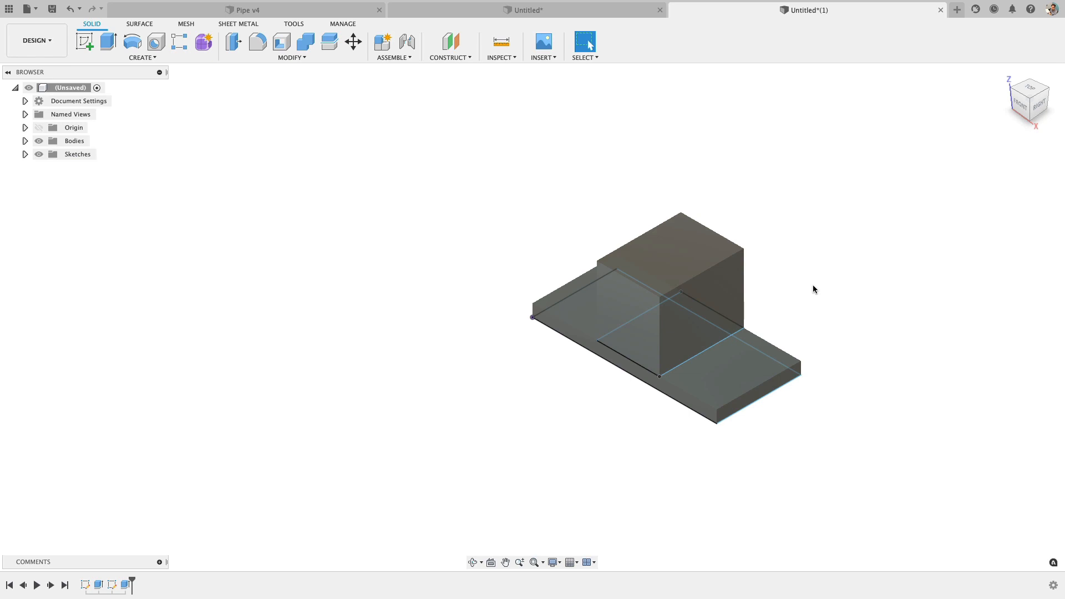
Apply a full round fillet across the upright block's side and center faces.
left_click(256, 41)
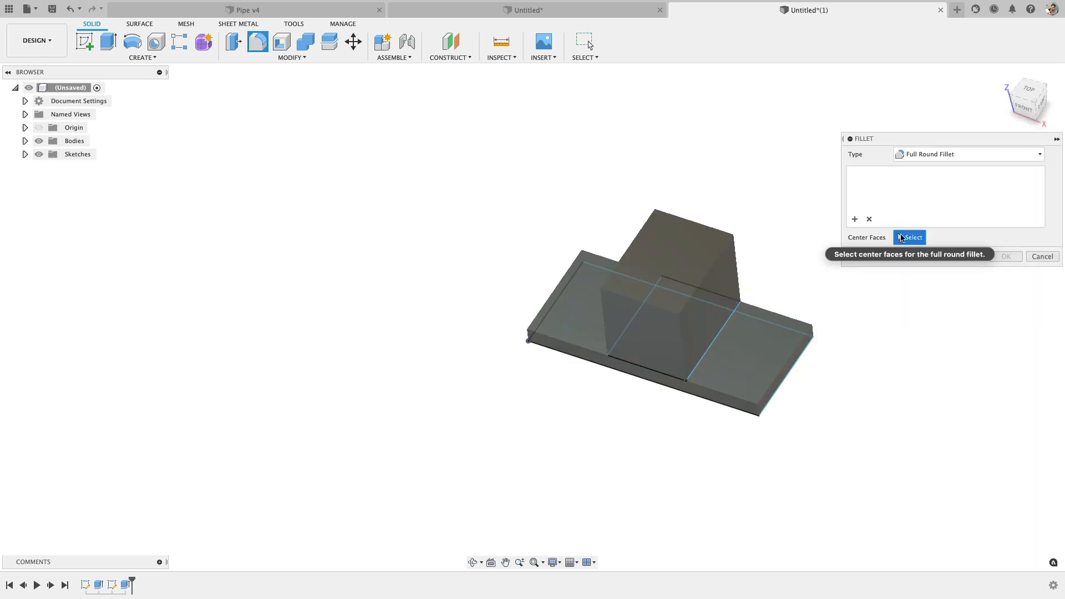
left_click(669, 265)
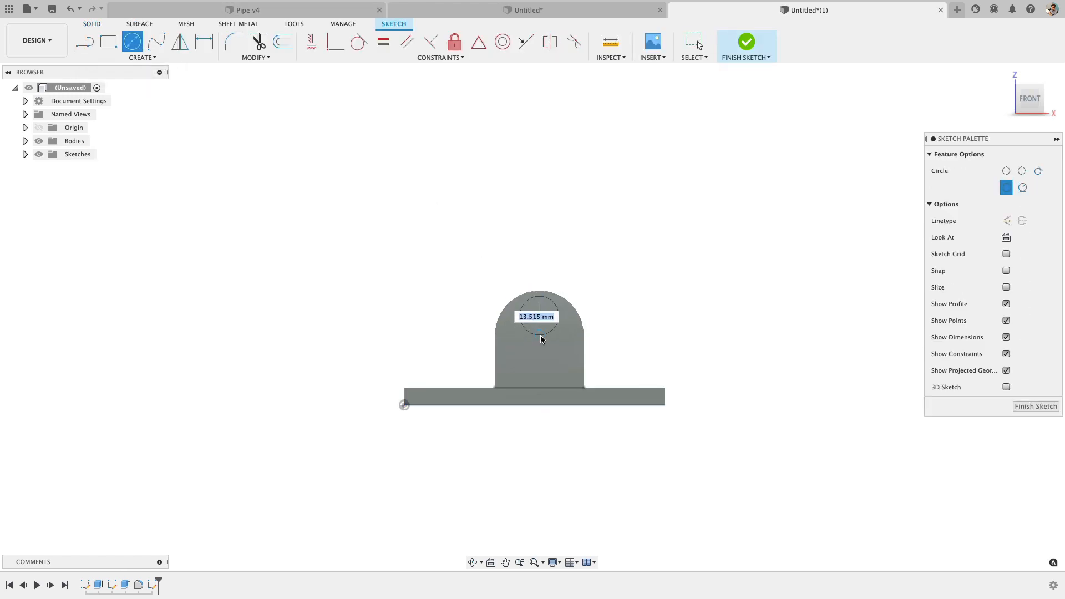
Finish the bore circle sketched on the rounded upright's front face.
left_click(745, 41)
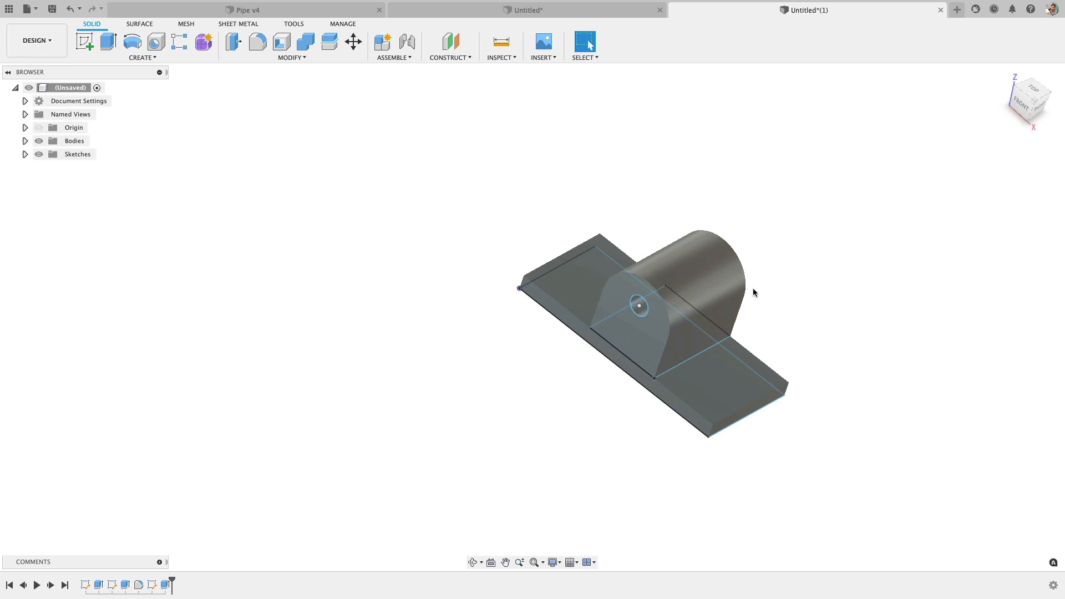
mouse_move(77, 578)
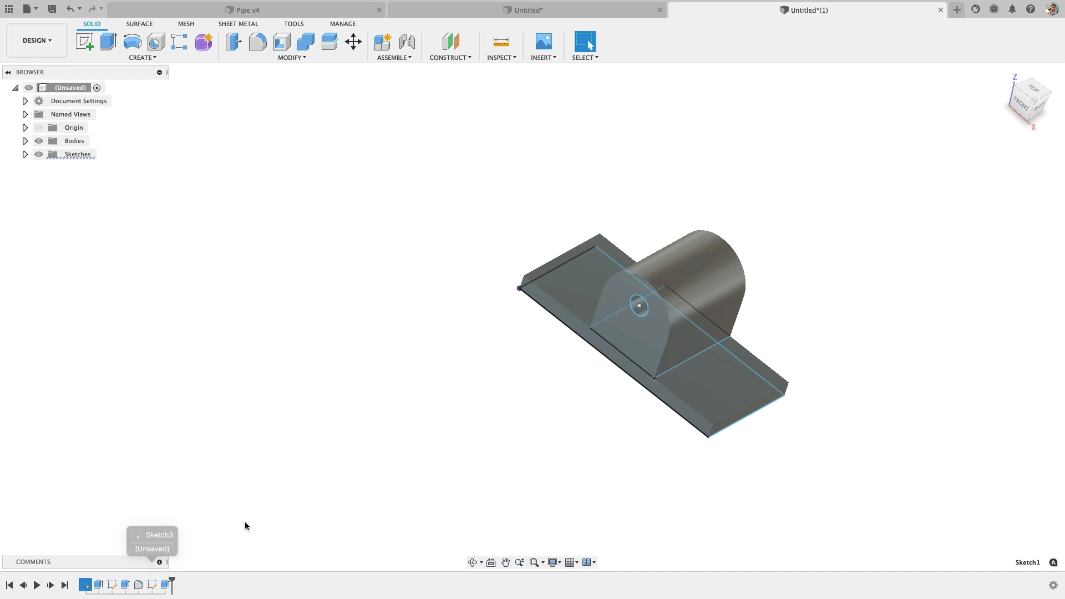
mouse_move(251, 522)
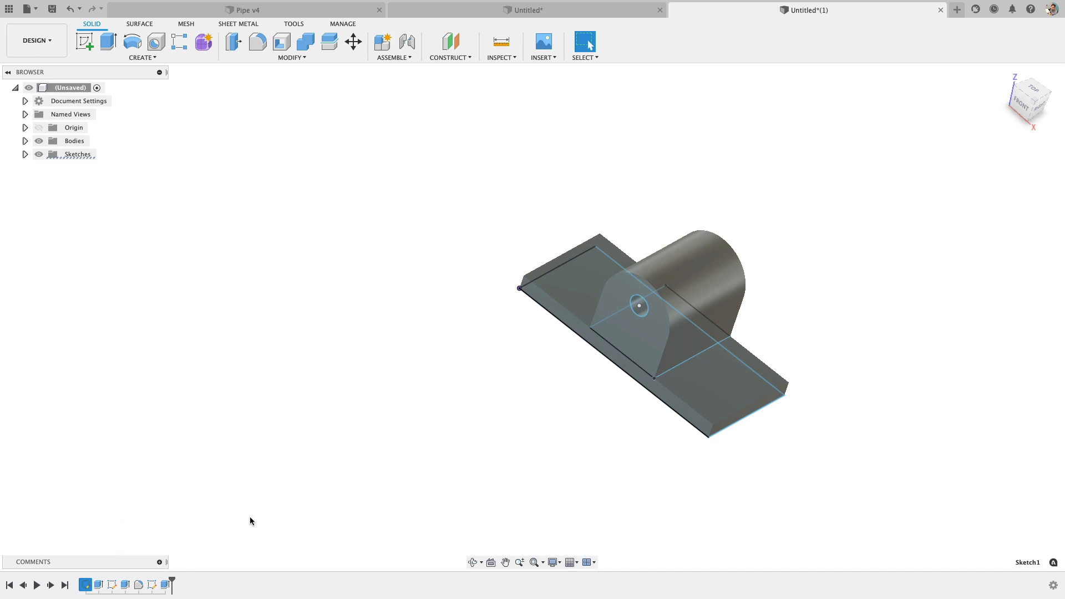
mouse_move(258, 474)
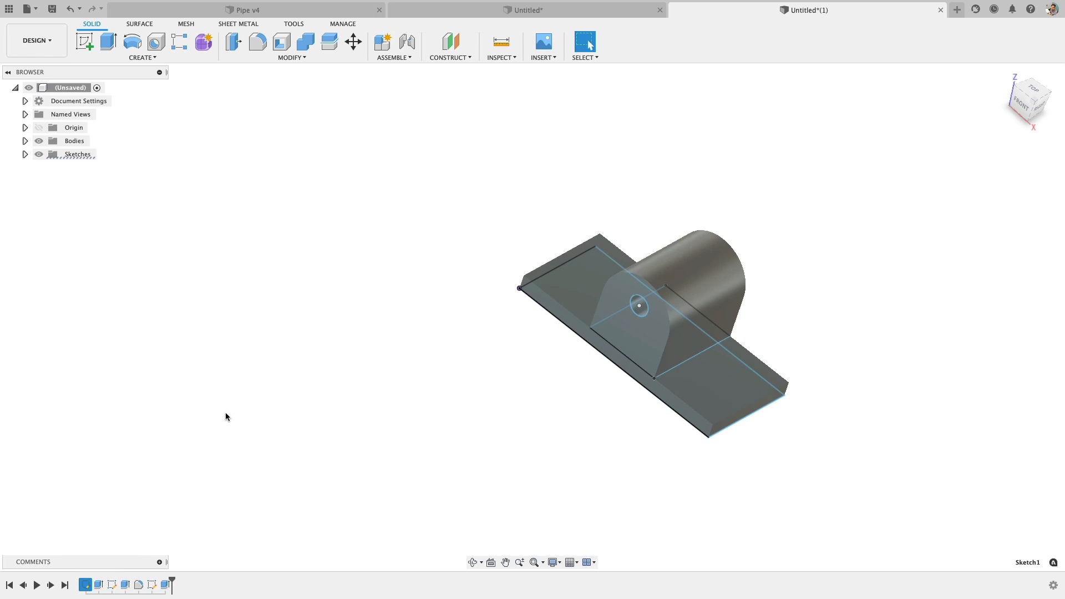
mouse_move(542, 337)
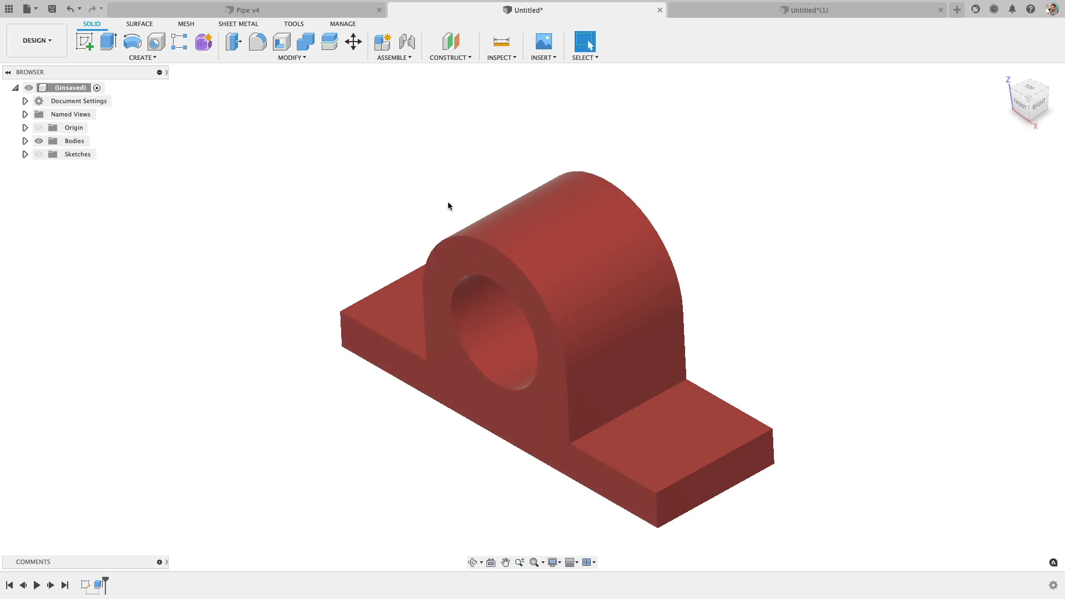
Return to the red single-sketch pillow block design and bring up Sketch1's options.
left_click(954, 10)
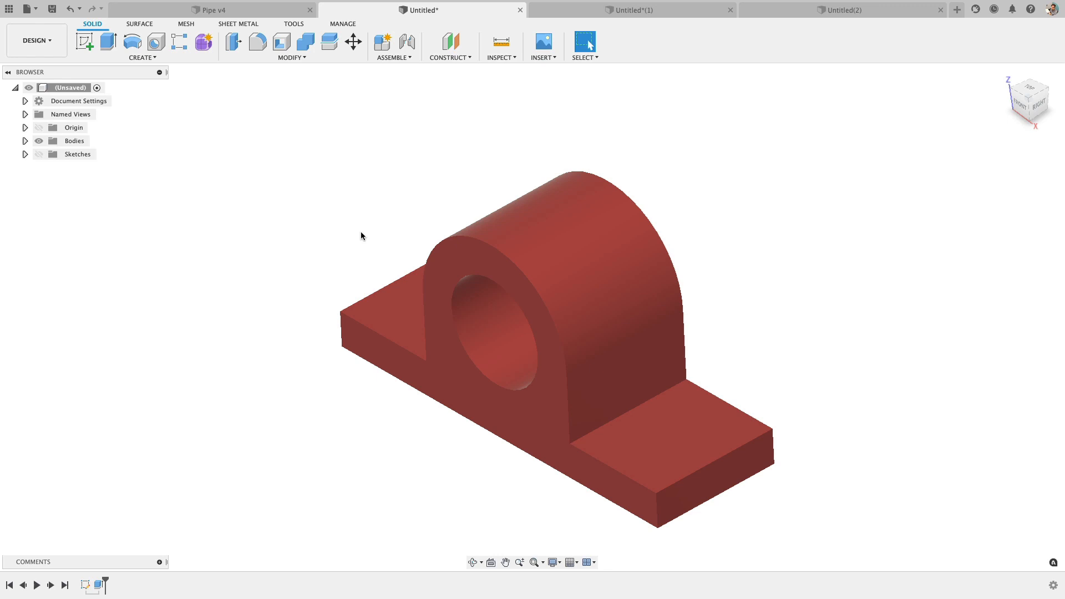
mouse_move(71, 577)
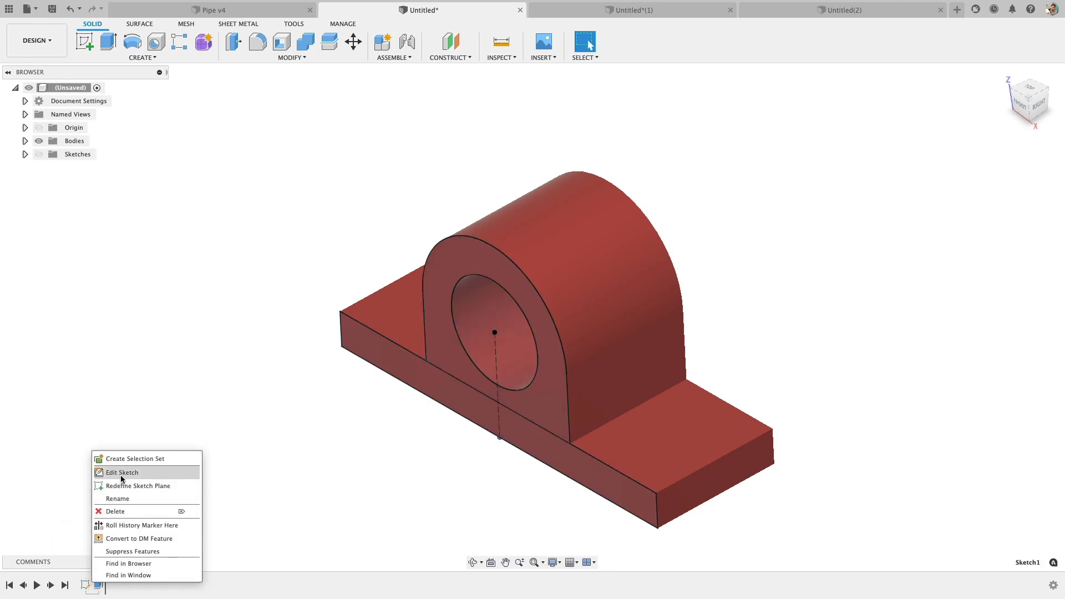
Edit Sketch1 to review its 220, 20, 60 dimensions, Ø60 bore and R50 arc, then finish.
left_click(121, 473)
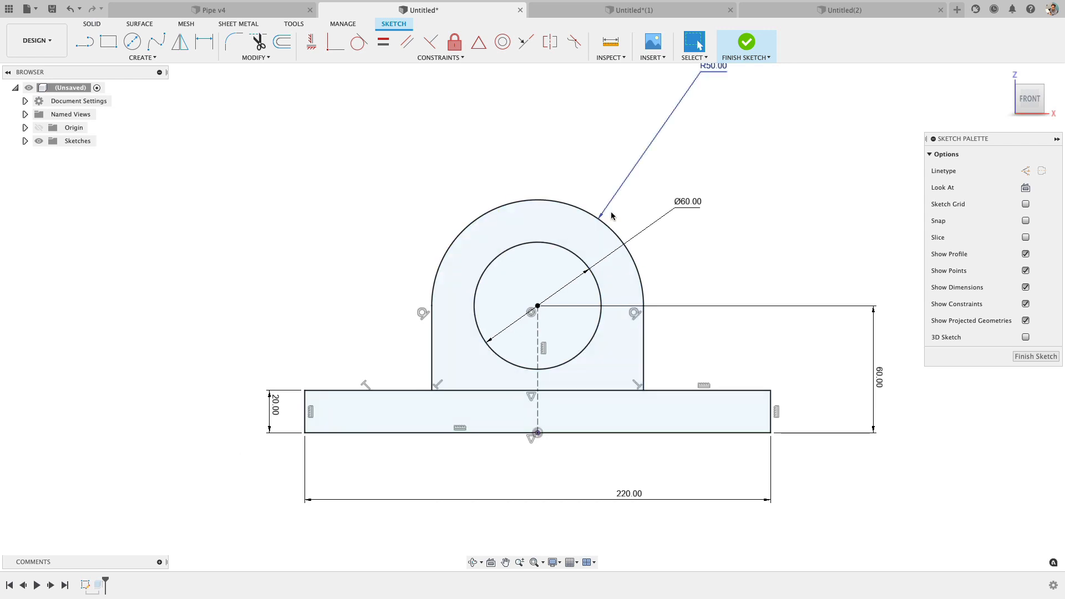
mouse_move(762, 261)
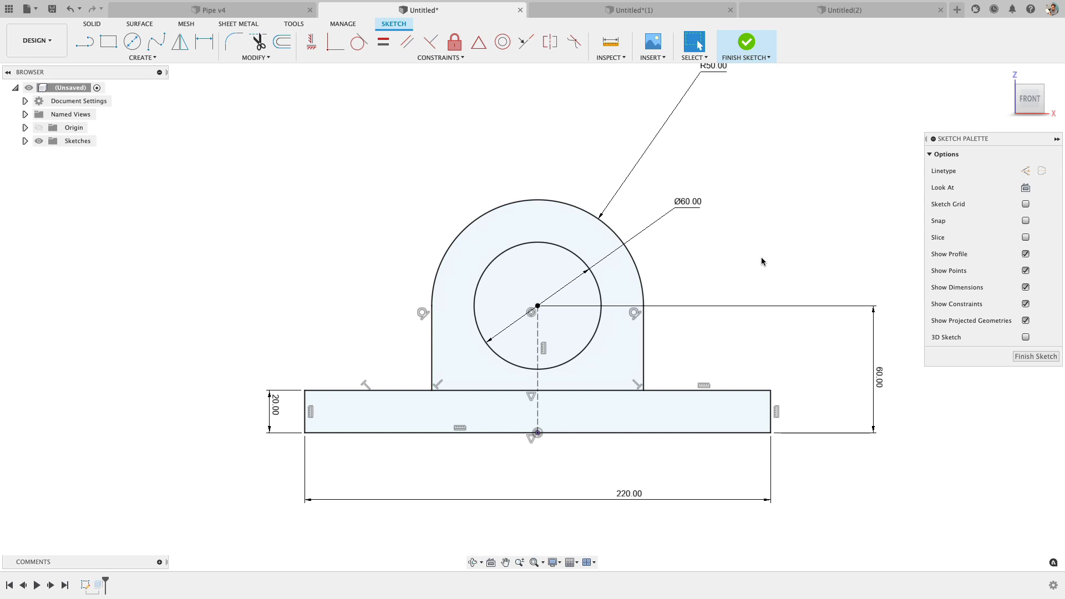
left_click(531, 267)
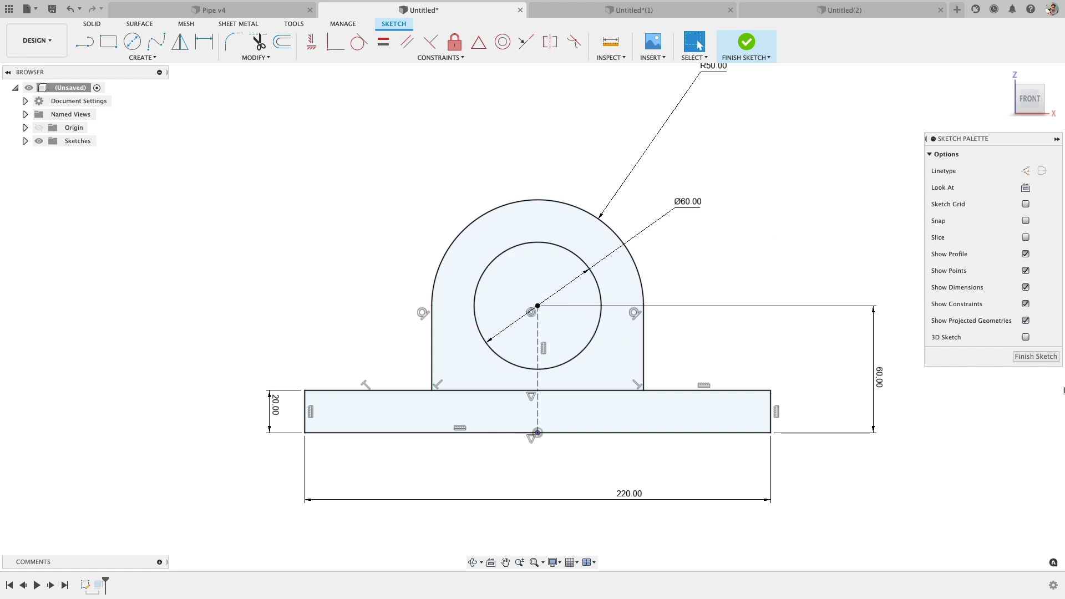
left_click(745, 42)
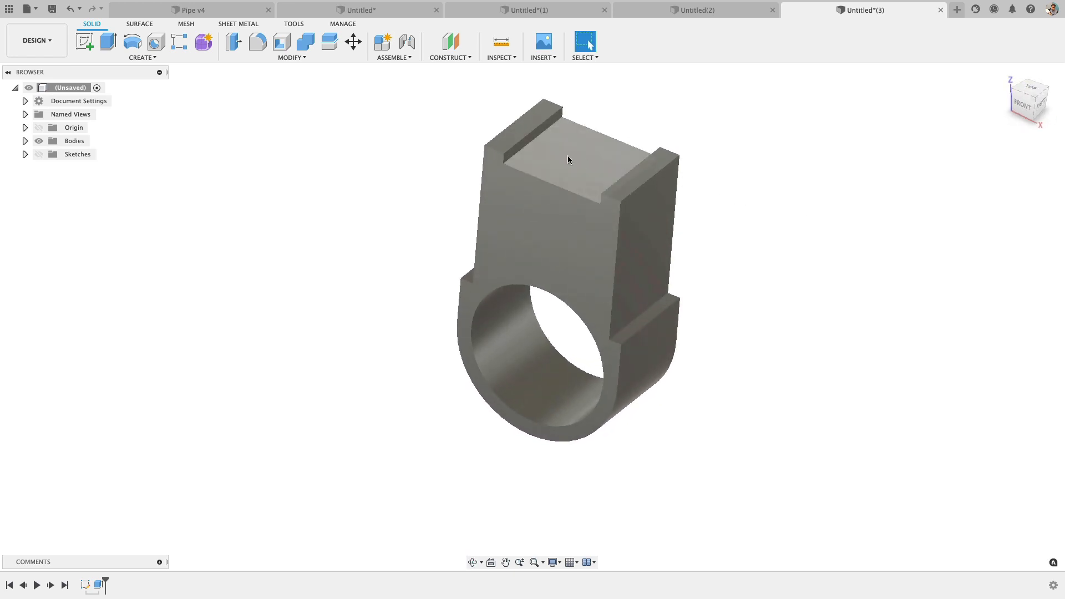
Show the pipe clamp design: a bored ring topped by a grooved rectangular block.
left_click(530, 129)
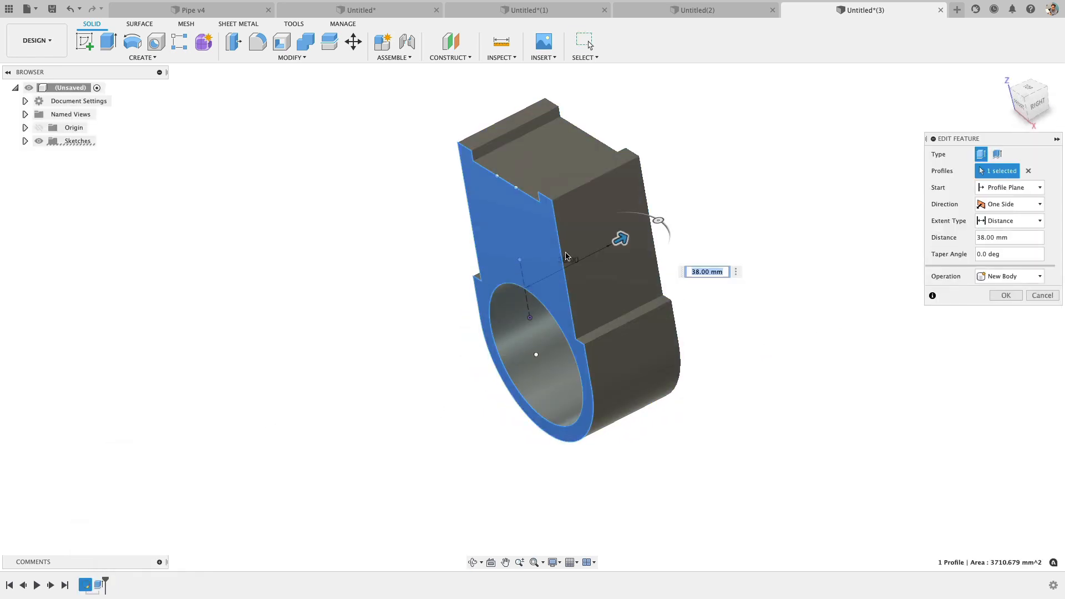
Reduce the pipe clamp's single extrusion depth from 38 mm to 31 mm.
left_click_drag(621, 237, 605, 246)
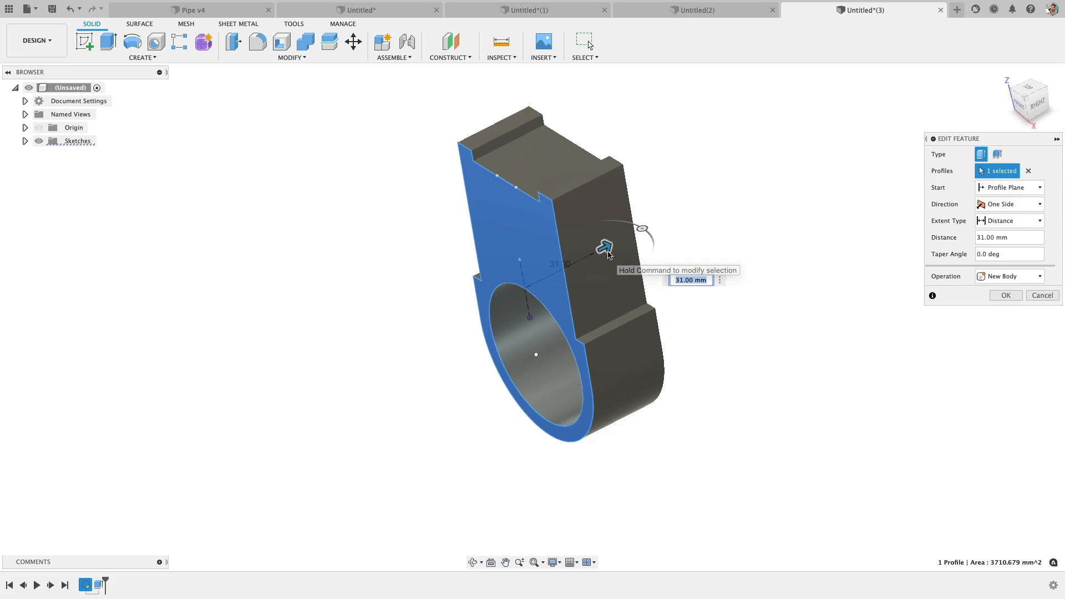